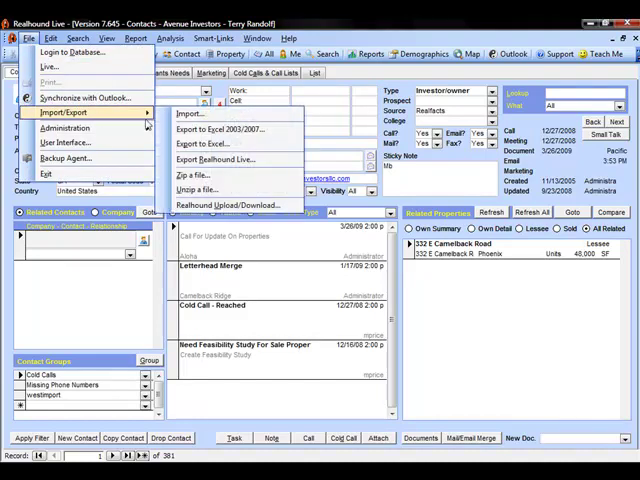
# Start the import, accept the agreement with a typed 'yes' confirmation and continue
pyautogui.click(192, 112)
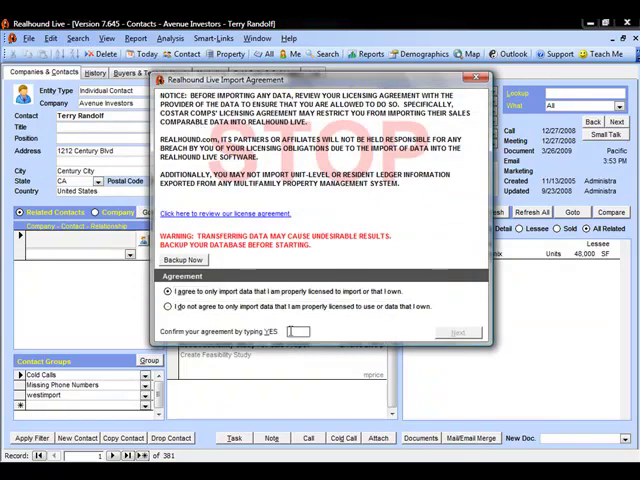
pyautogui.write('yes')
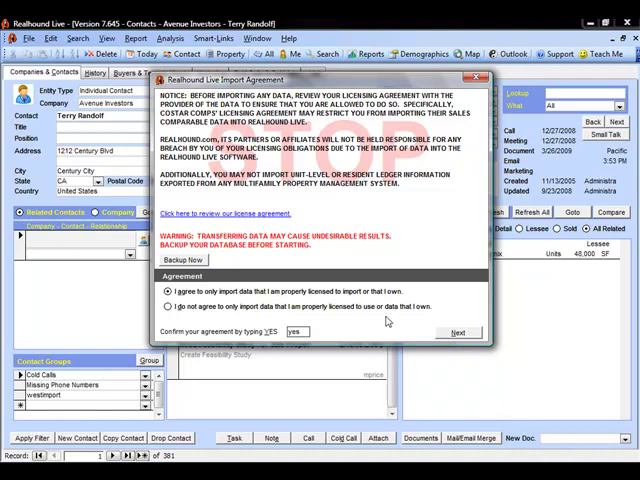
pyautogui.click(458, 332)
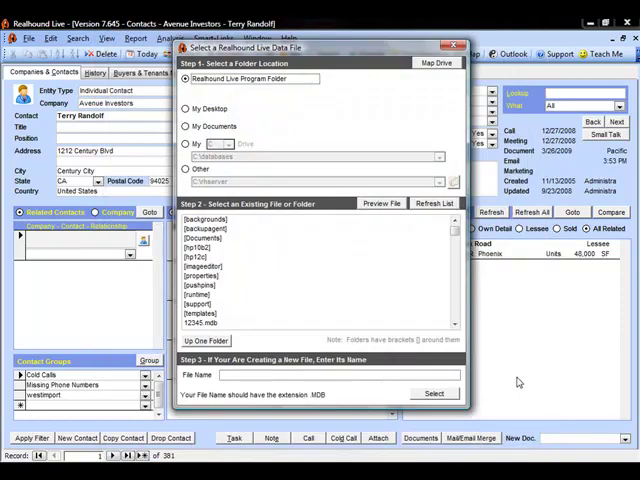
pyautogui.moveTo(440, 280)
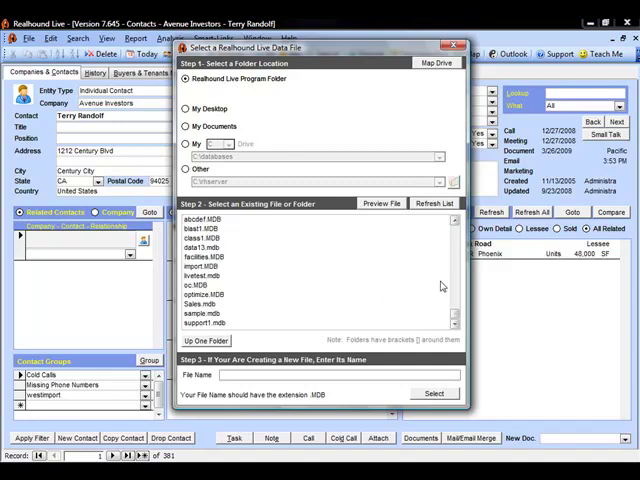
# Choose the second .mdb data file in the Select a RealHound Live Data File dialog
pyautogui.click(200, 240)
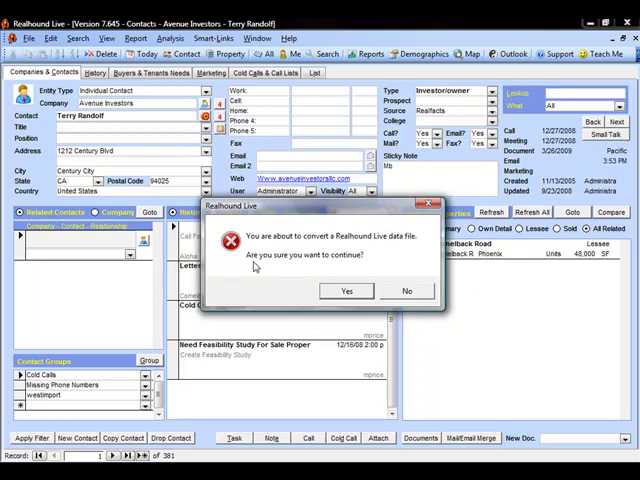
pyautogui.moveTo(348, 300)
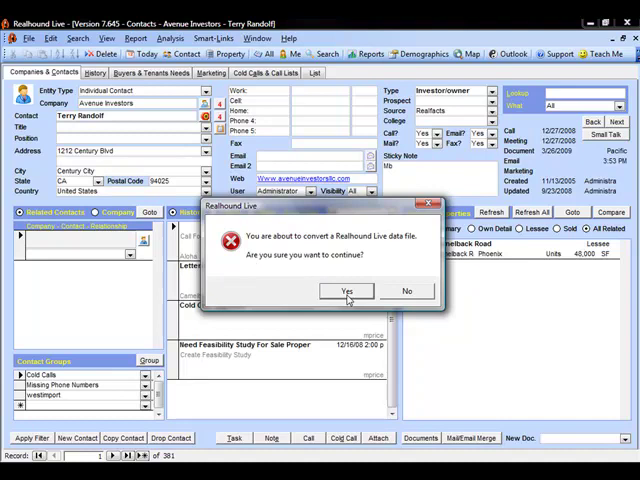
# Agree to convert the data file and dismiss the newer-version warning that halts the import
pyautogui.click(346, 292)
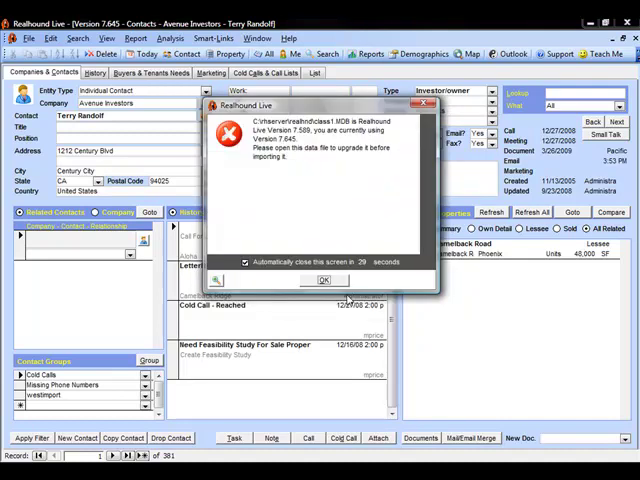
pyautogui.click(324, 280)
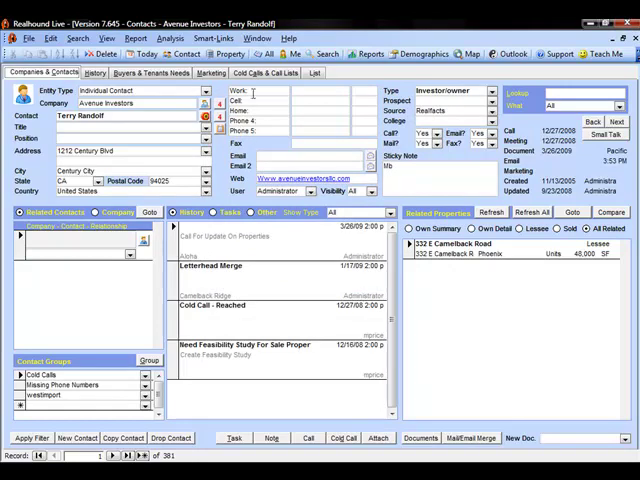
# Begin the database tune-up from Login to Database, confirming everyone is logged out with 'yes'
pyautogui.click(28, 36)
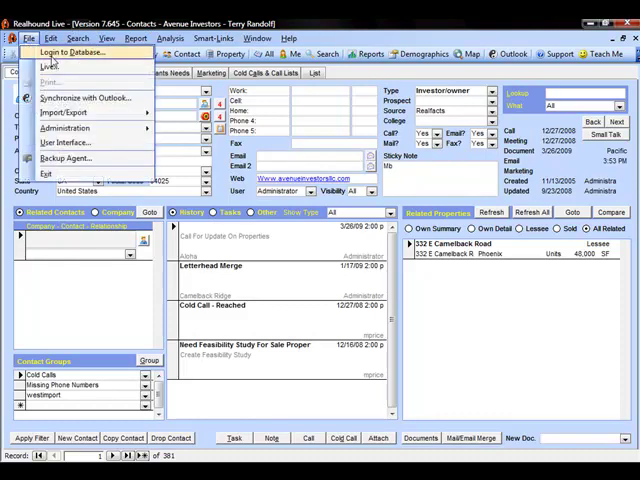
pyautogui.click(76, 52)
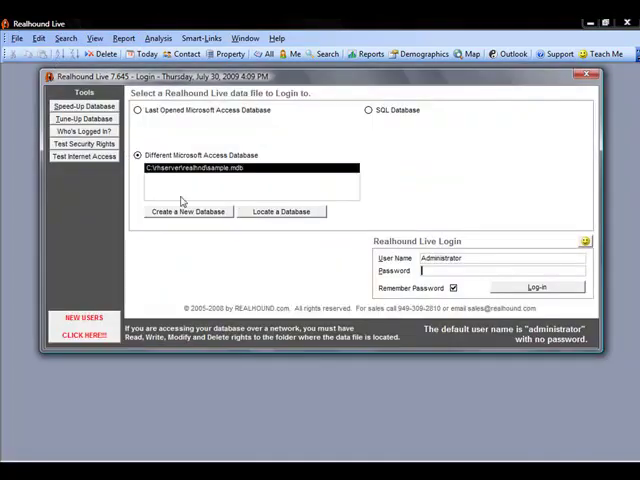
pyautogui.click(84, 118)
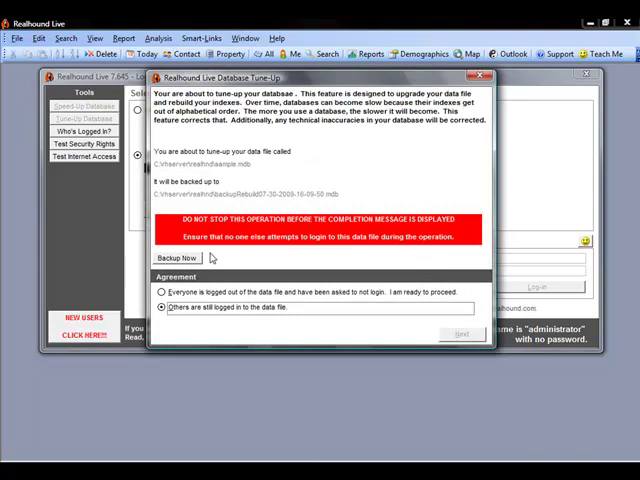
pyautogui.click(160, 292)
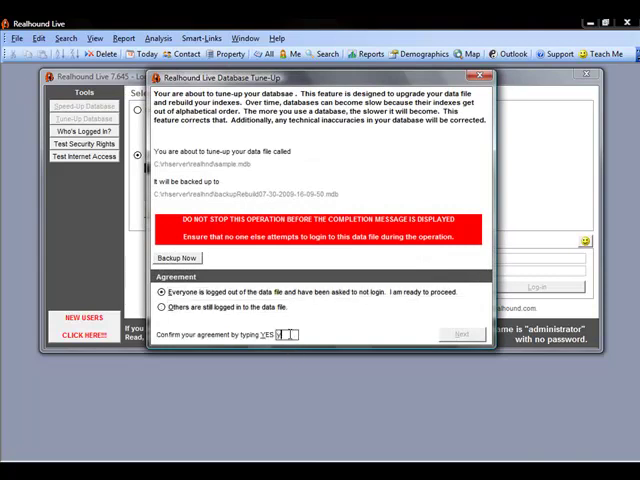
pyautogui.write('yes')
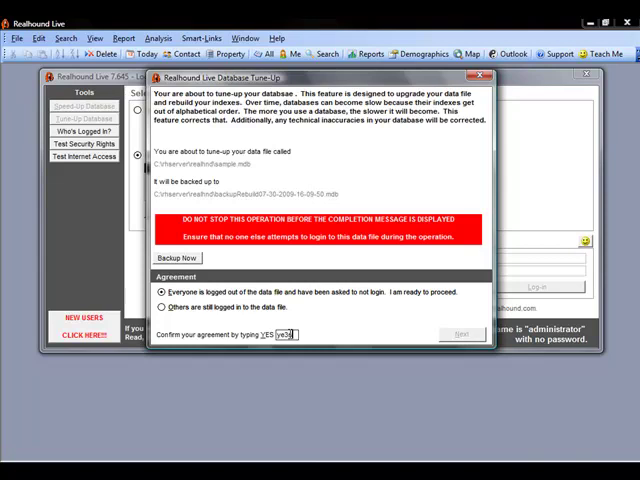